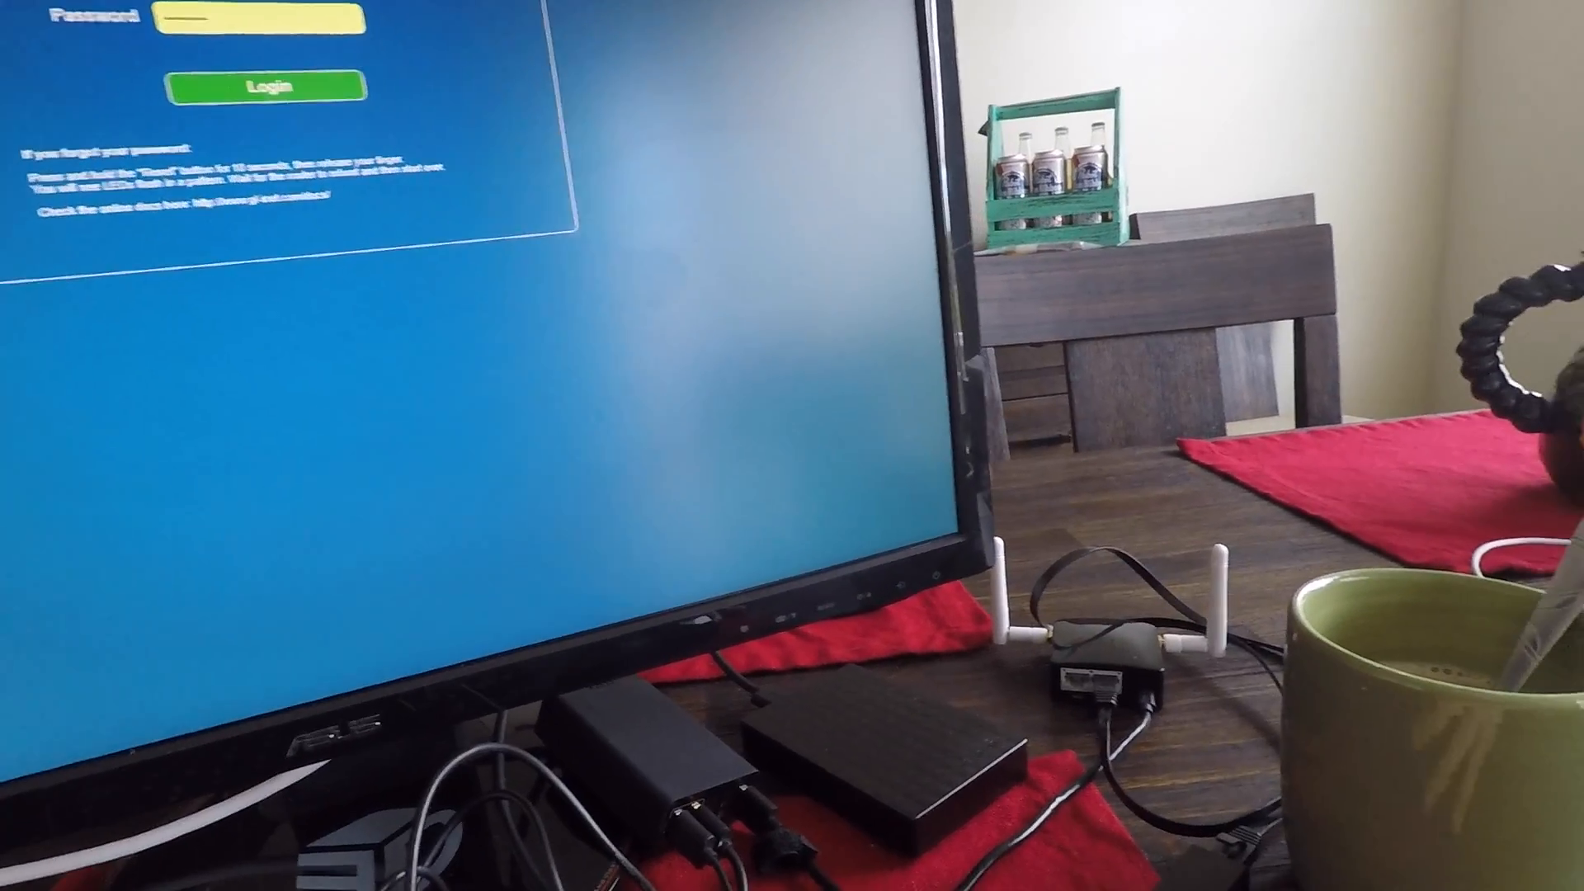
Sign in to the router admin and view the soundwave wireless network's status.
click(267, 88)
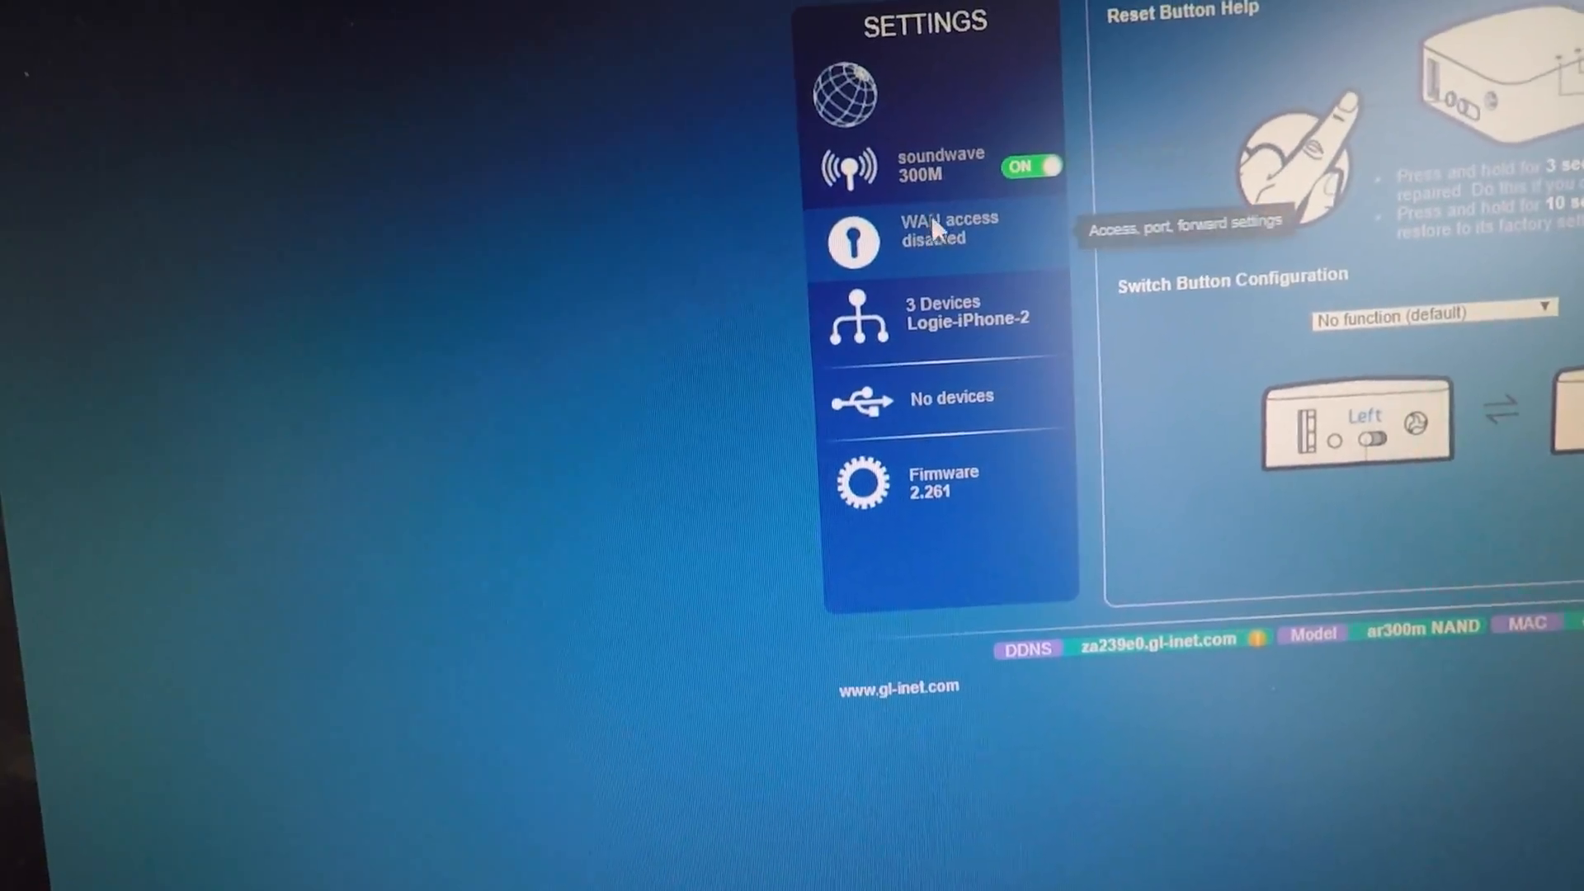
click(939, 167)
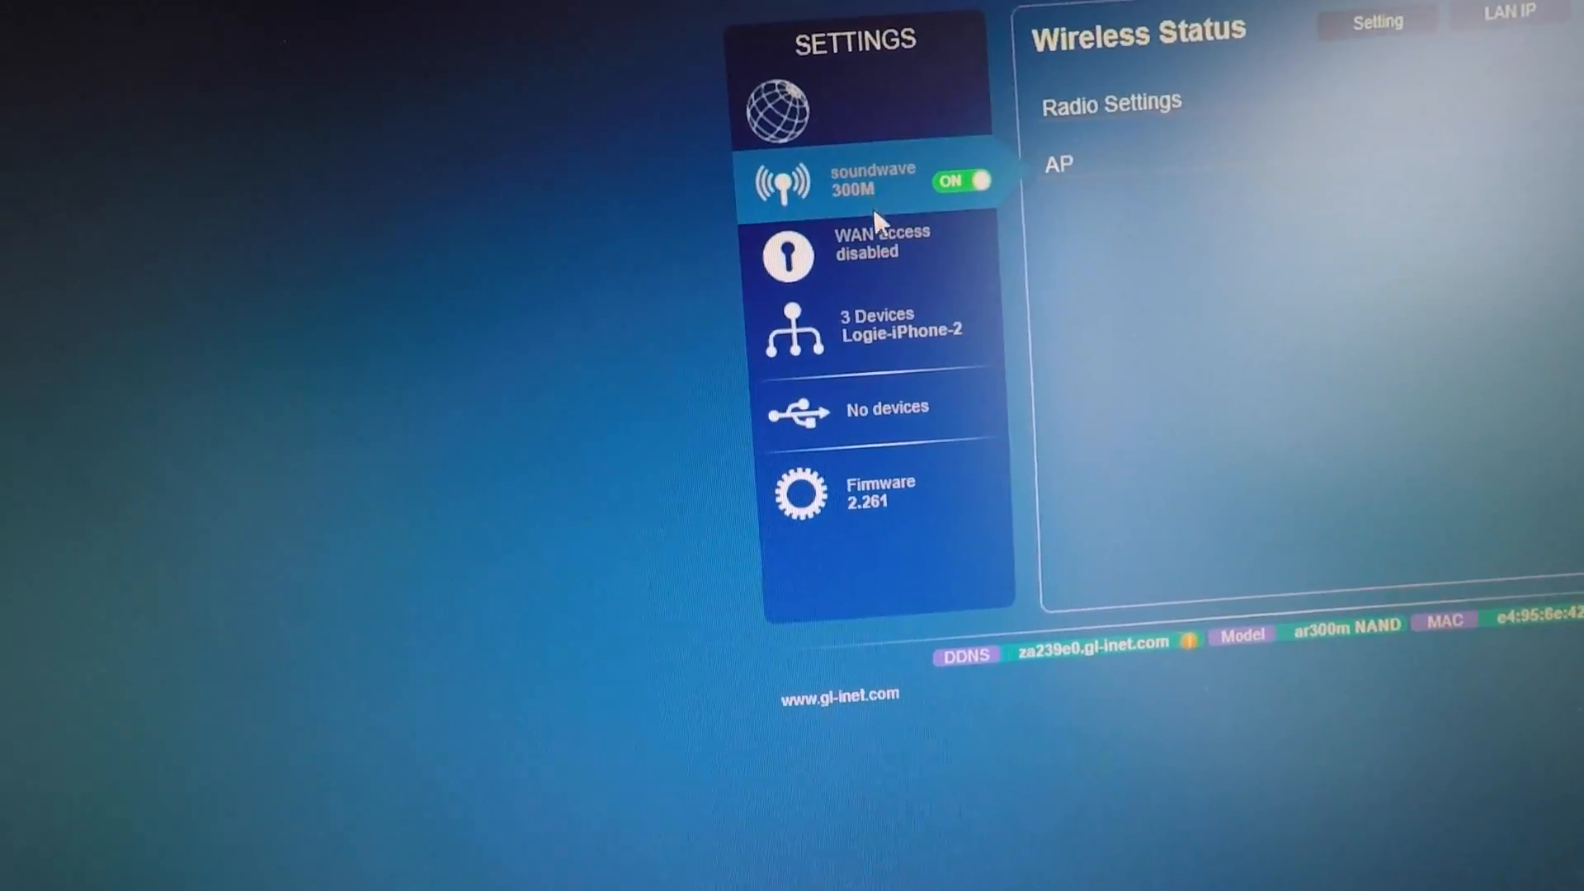
click(874, 329)
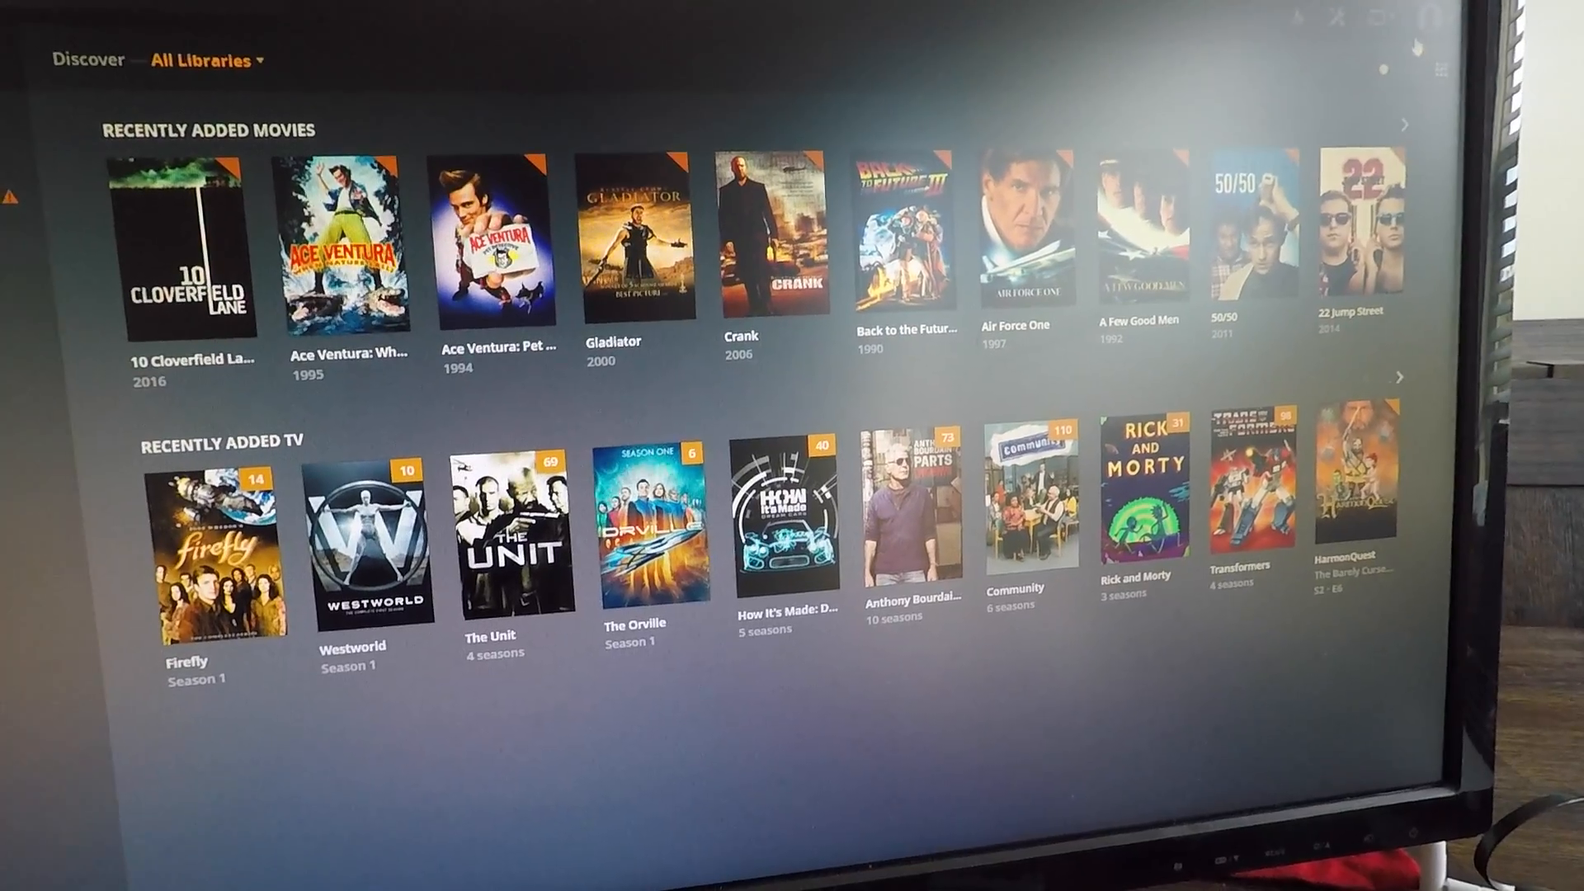
Load the Plex Web library home showing recently added movies and TV shows.
click(1412, 24)
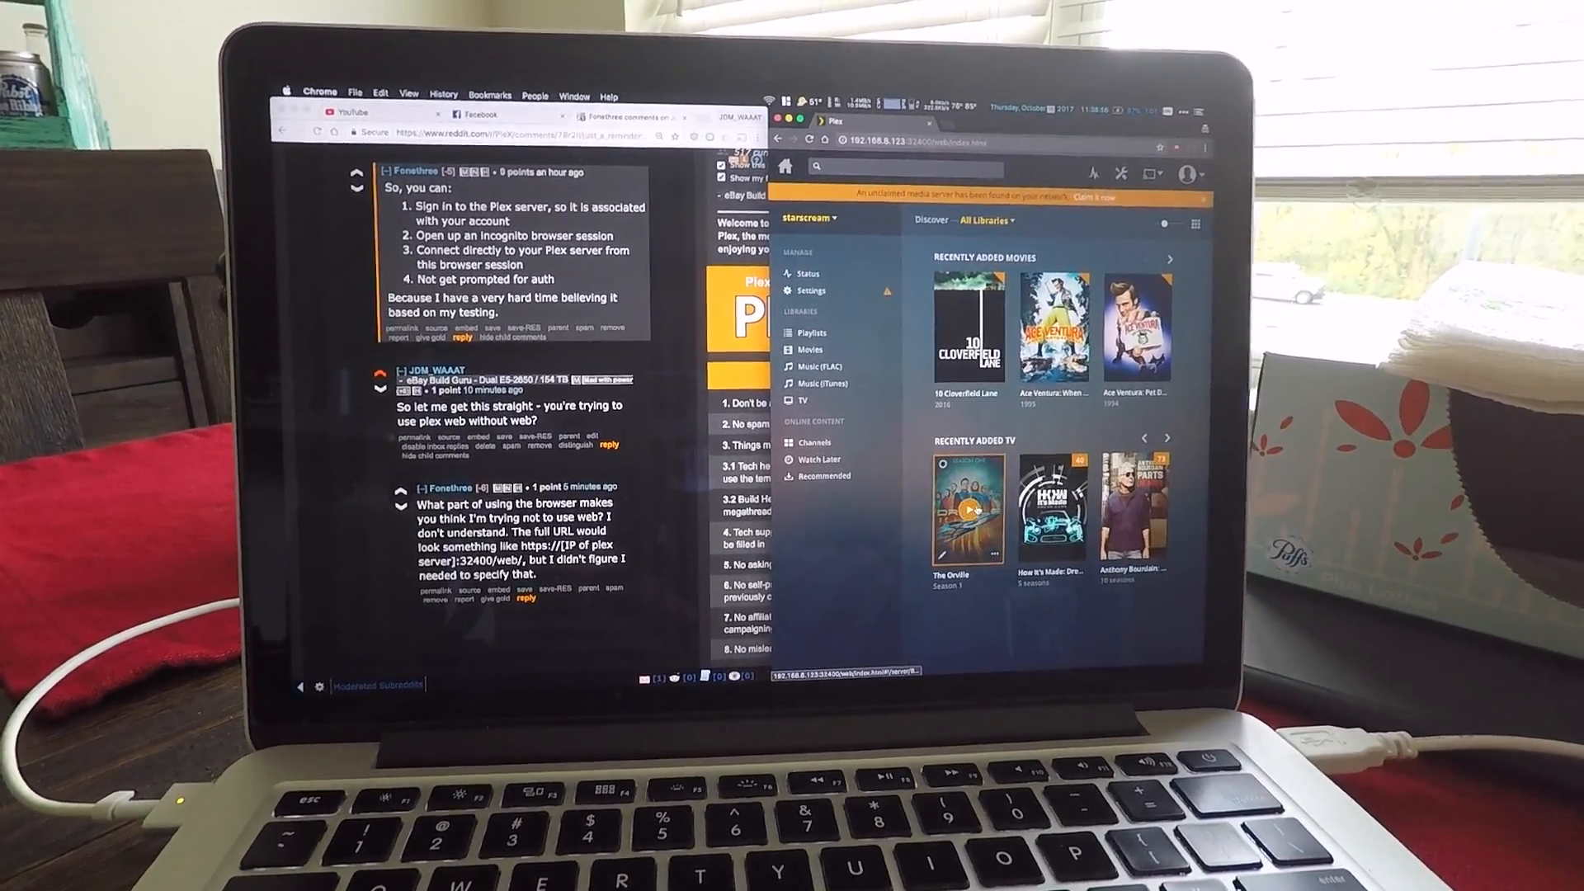
Play The Orville S1 E1 'Old Wounds' and show its quality options at original 1080p.
click(968, 510)
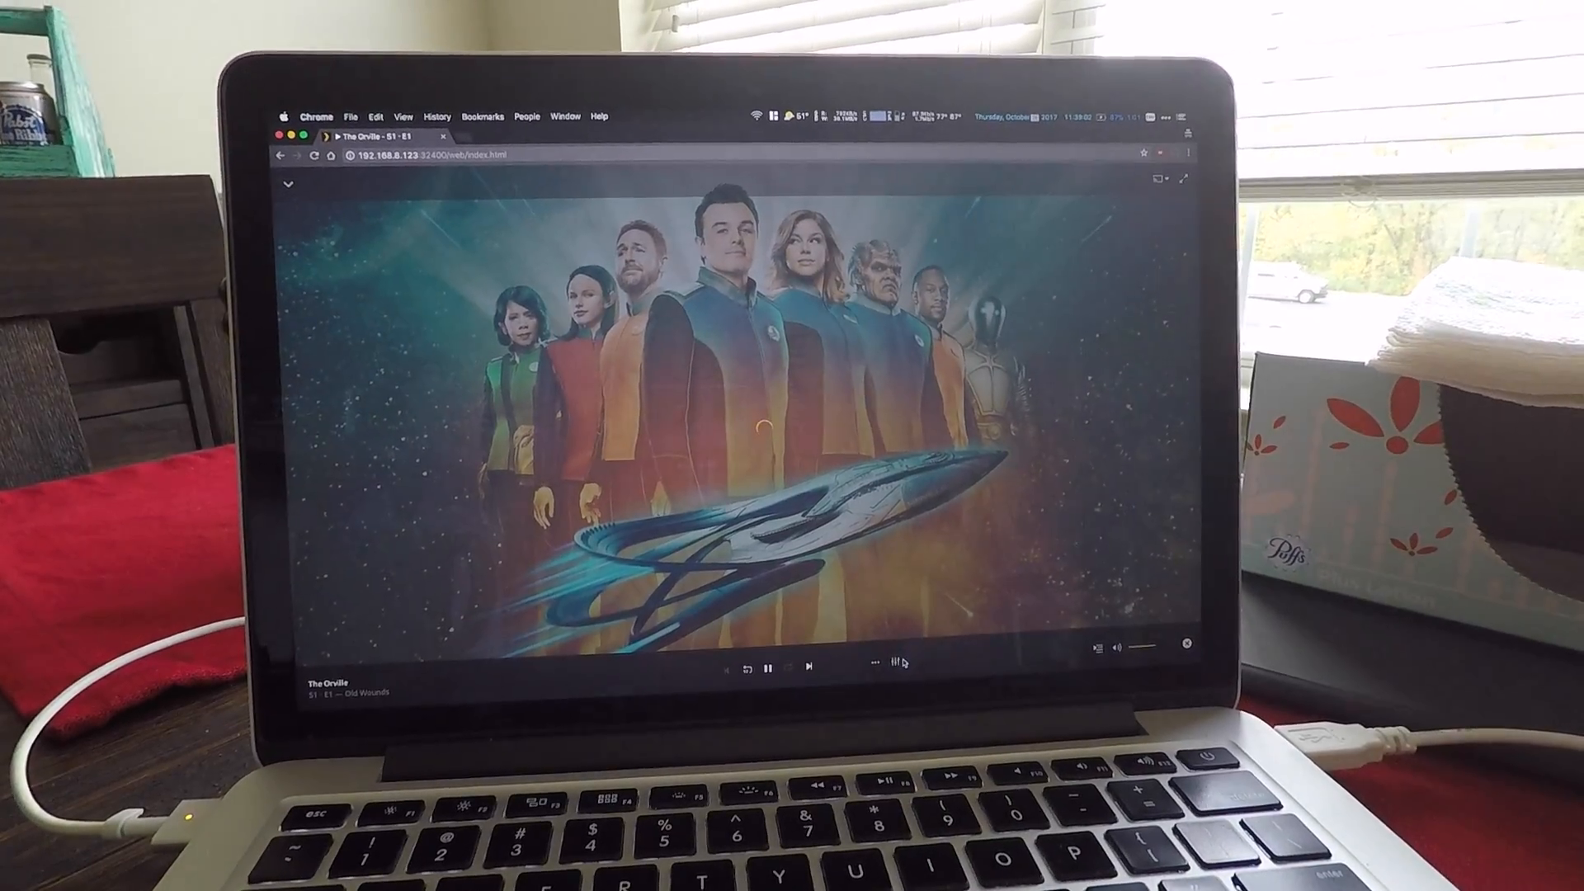
click(892, 665)
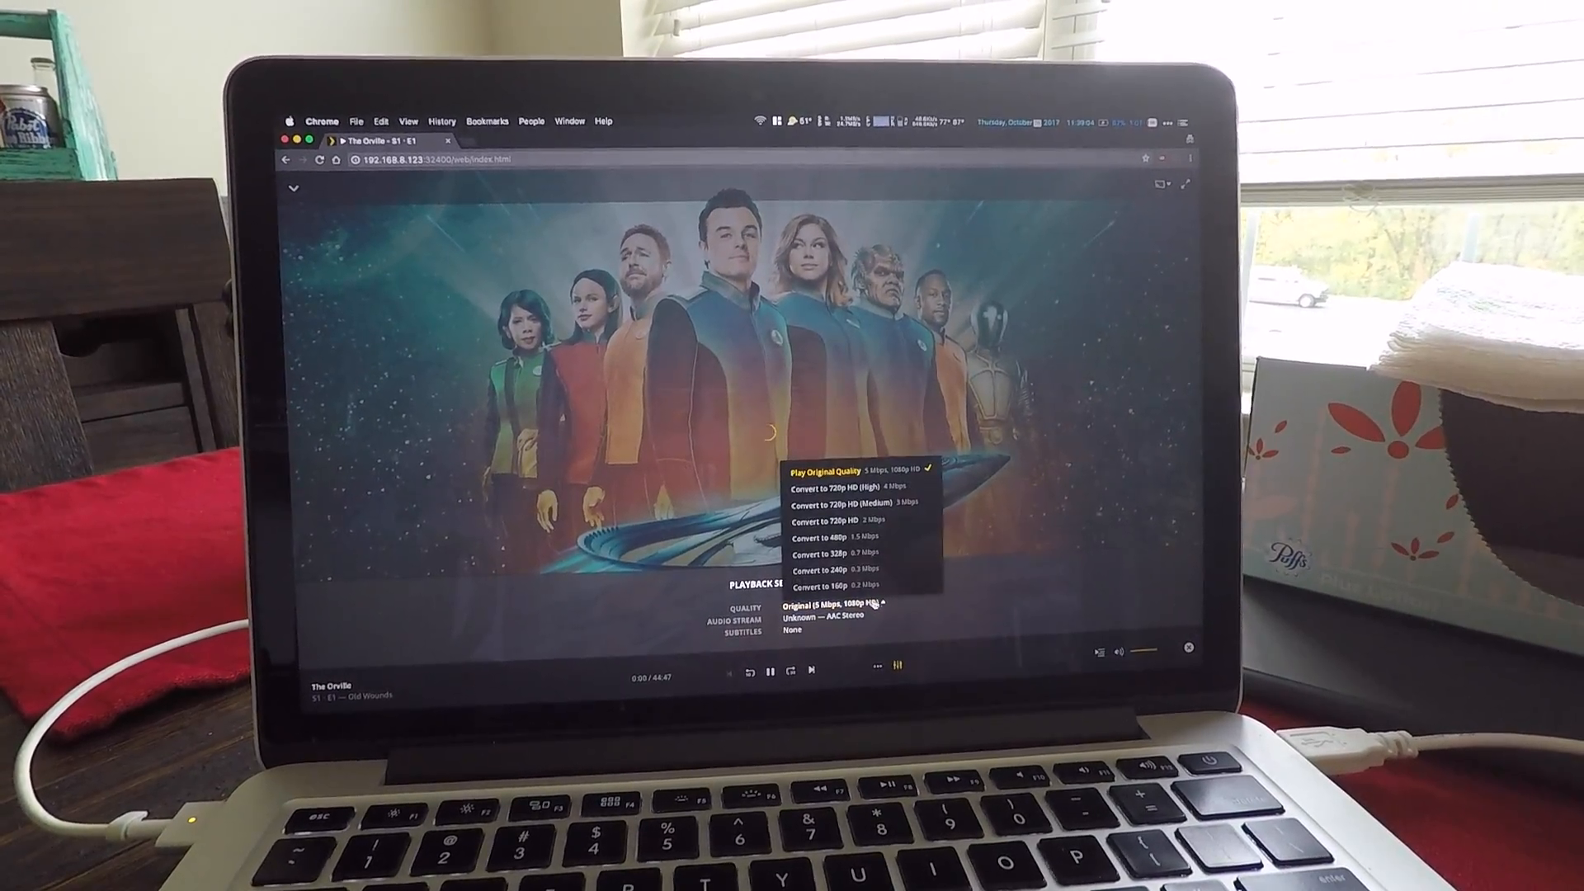